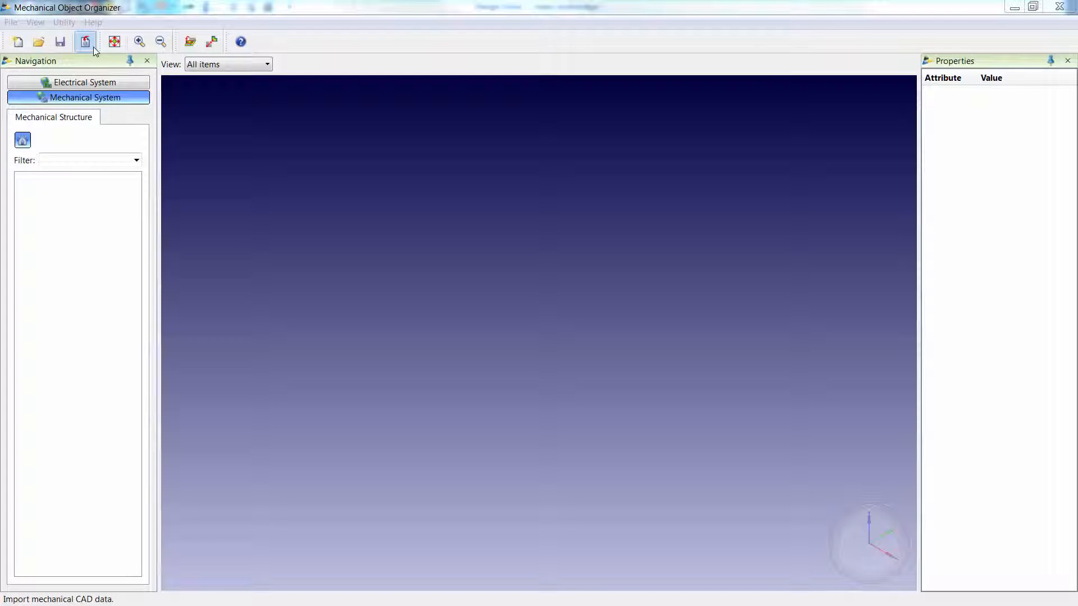
Begin a mechanical CAD import and review the supported formats (STEP, CATPart, SLDPRT)
click(85, 42)
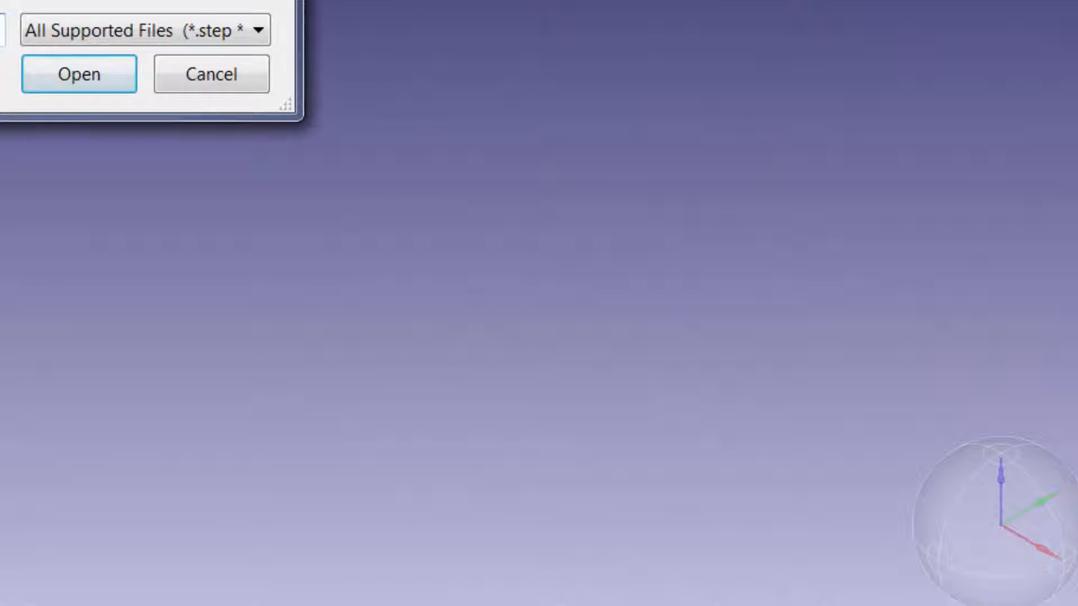
click(255, 29)
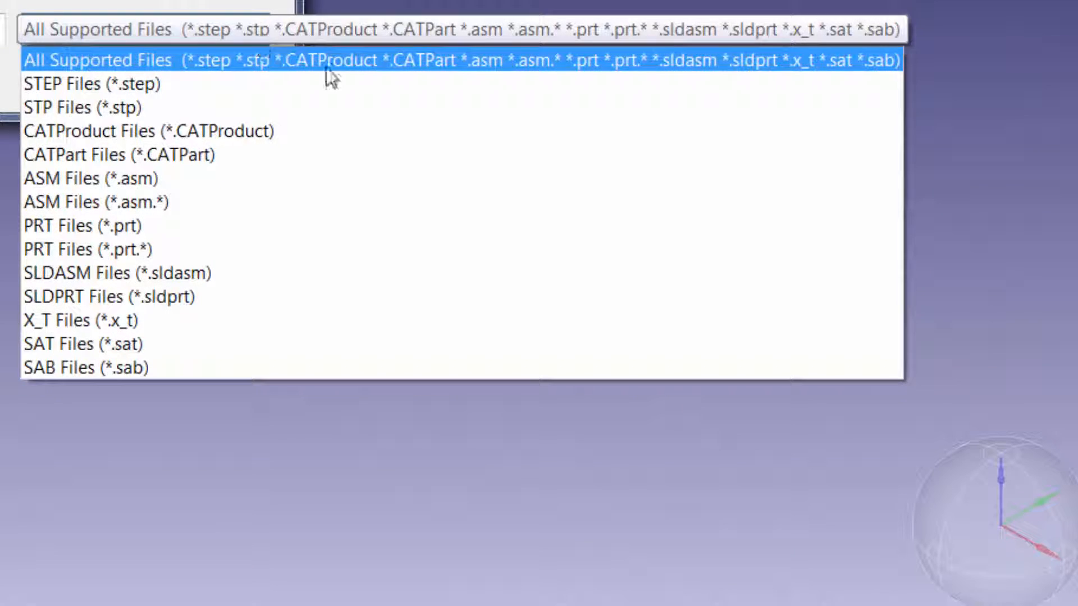
mouse_move(560, 201)
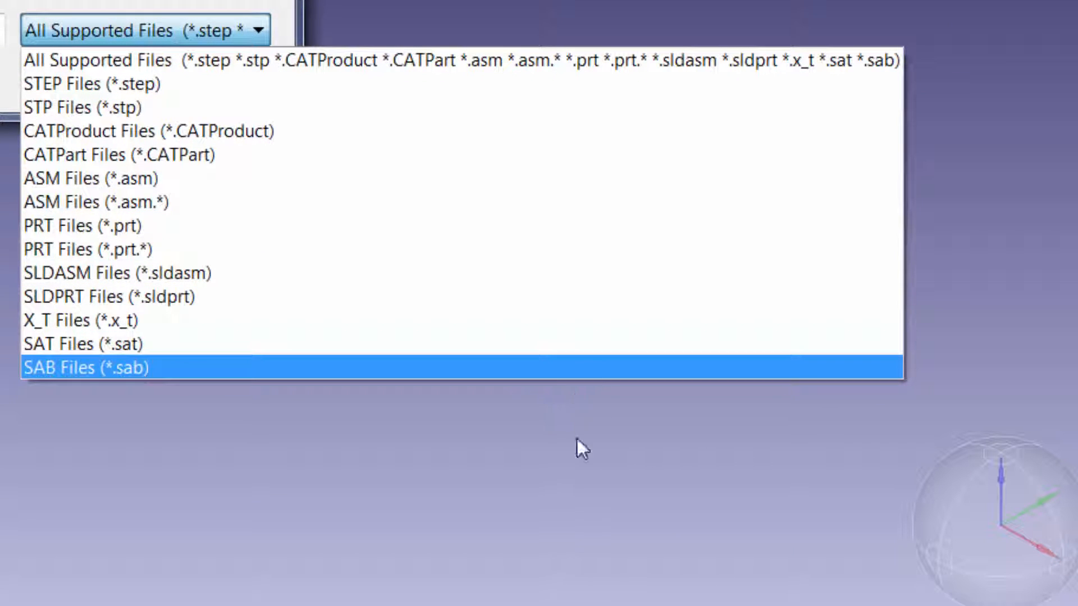
mouse_move(620, 452)
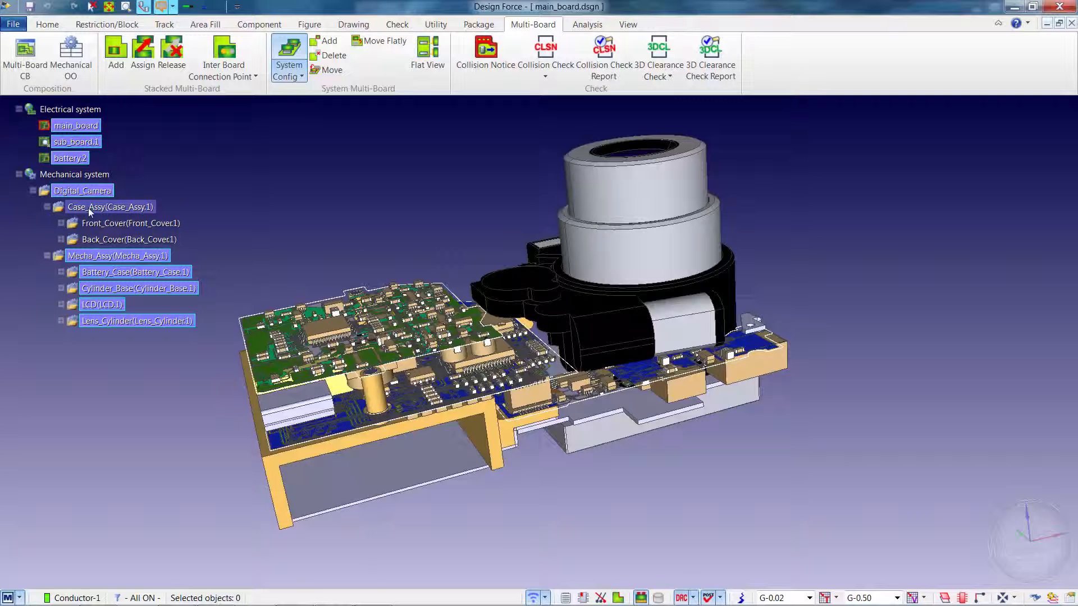
Launch Mechanical OO from the Multi-Board ribbon for the main board design
click(128, 239)
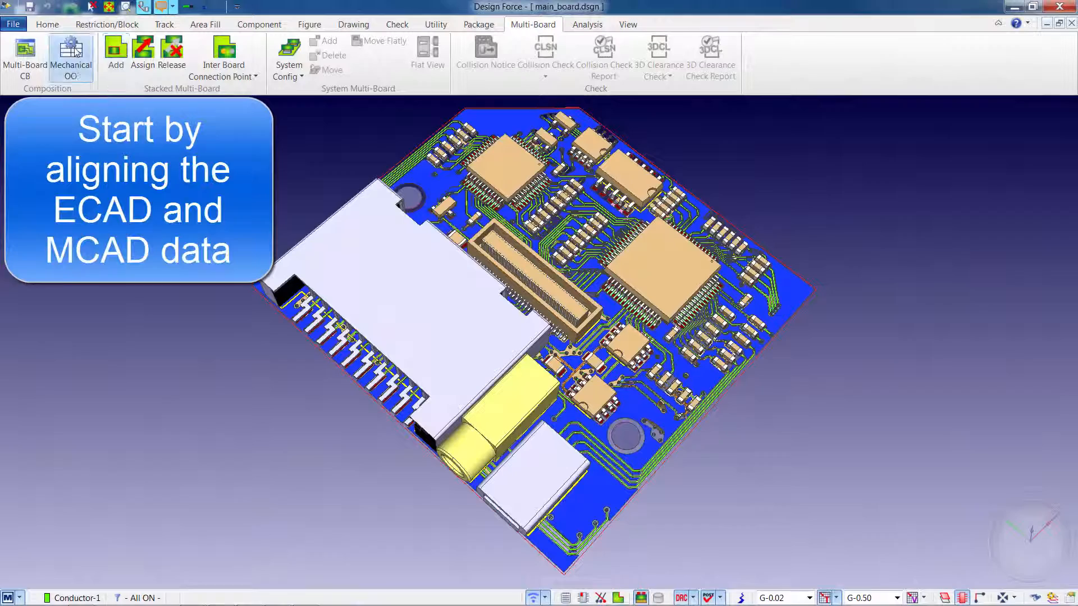
click(70, 57)
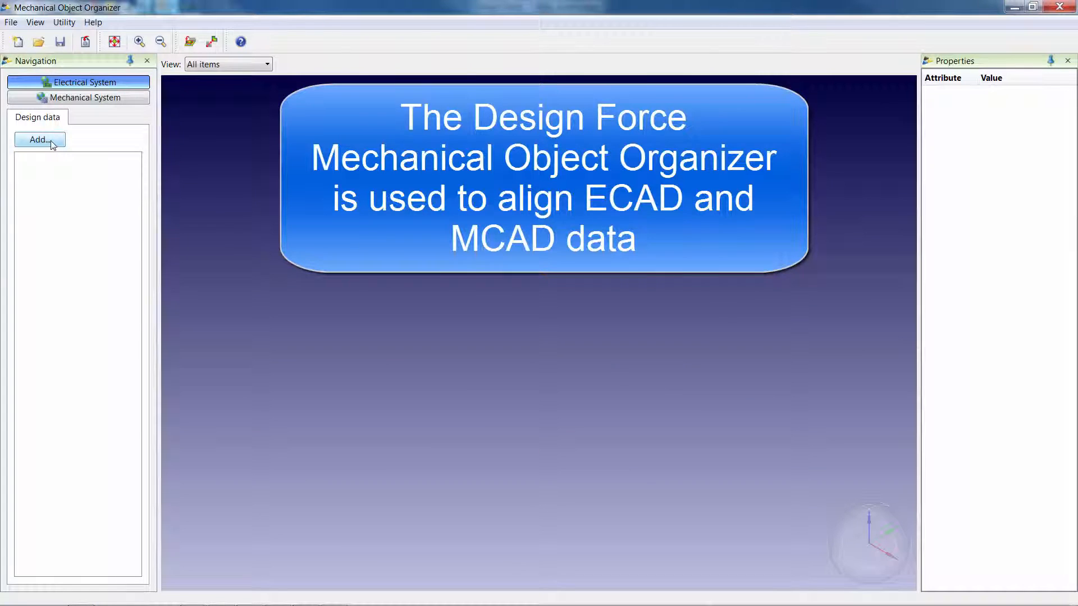
Load main_board.dsgn and Digital_Camera.CATProduct, expand Mecha_Assy and hide Case_Assy
click(39, 139)
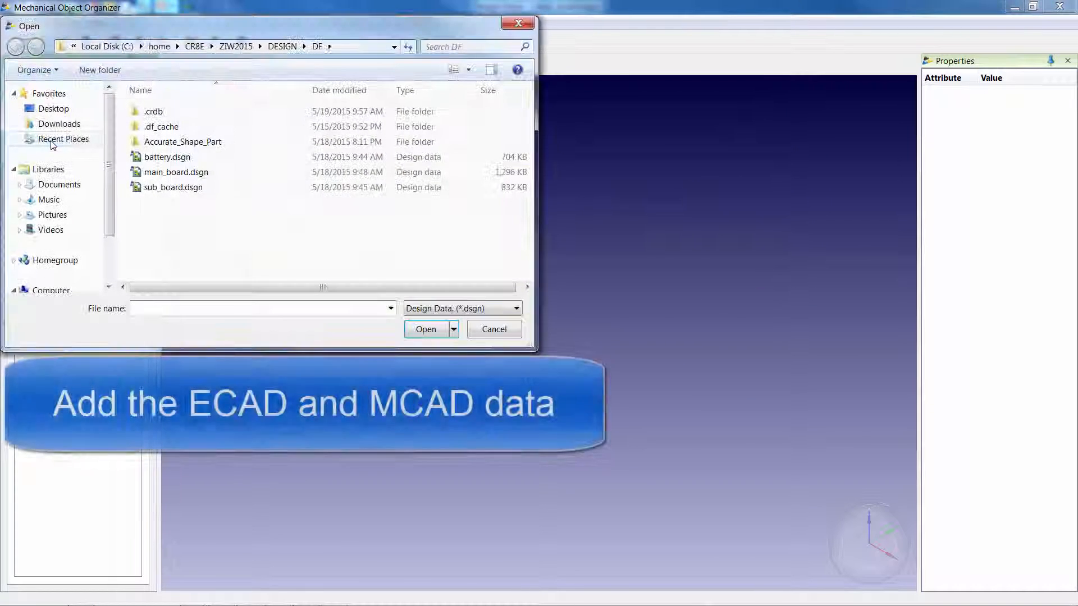
click(424, 329)
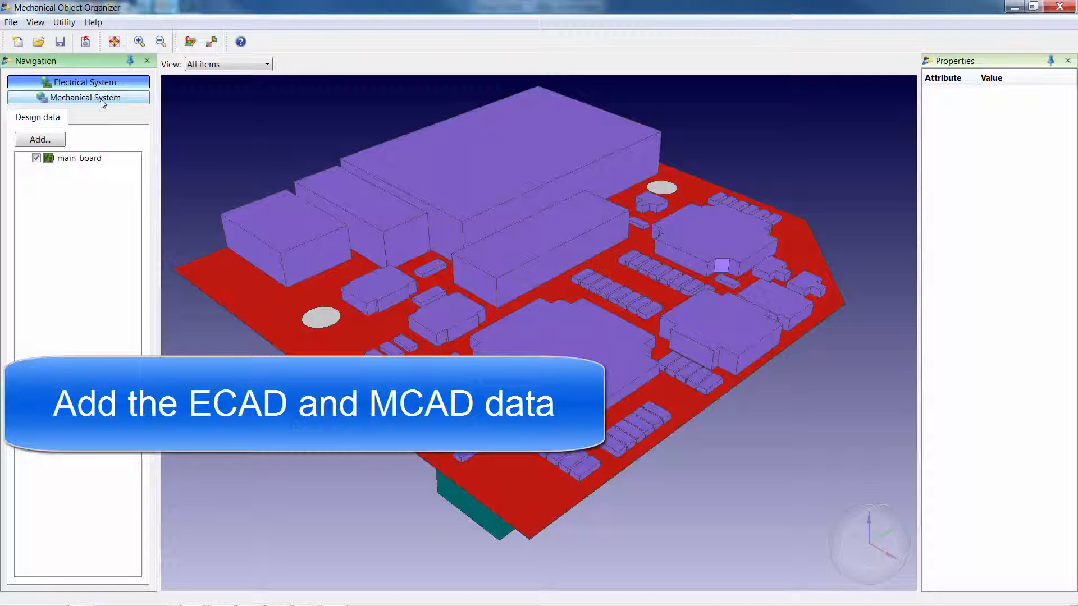
click(40, 139)
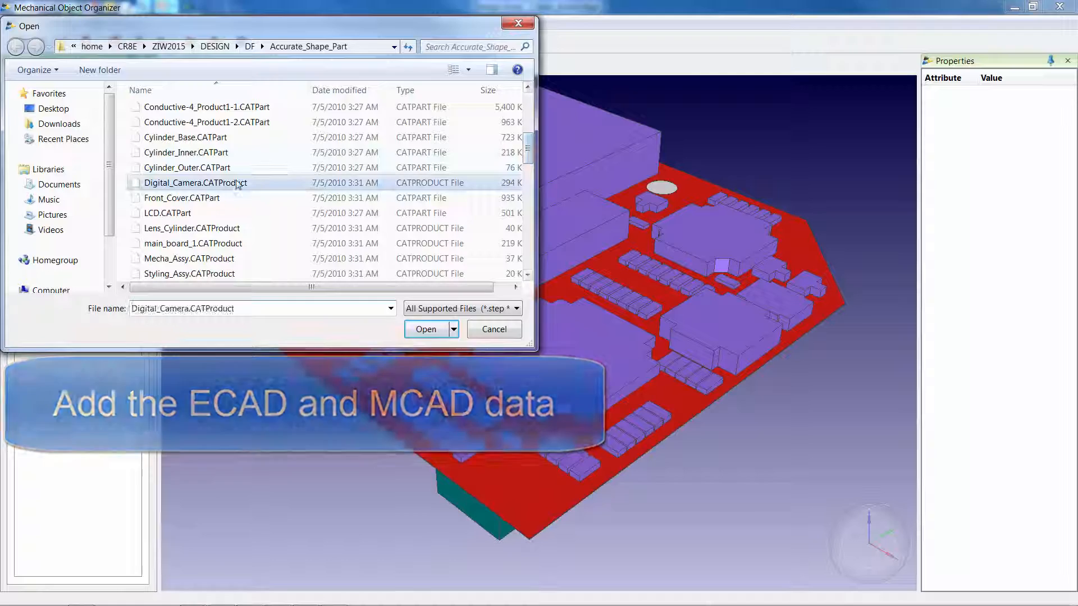
click(424, 329)
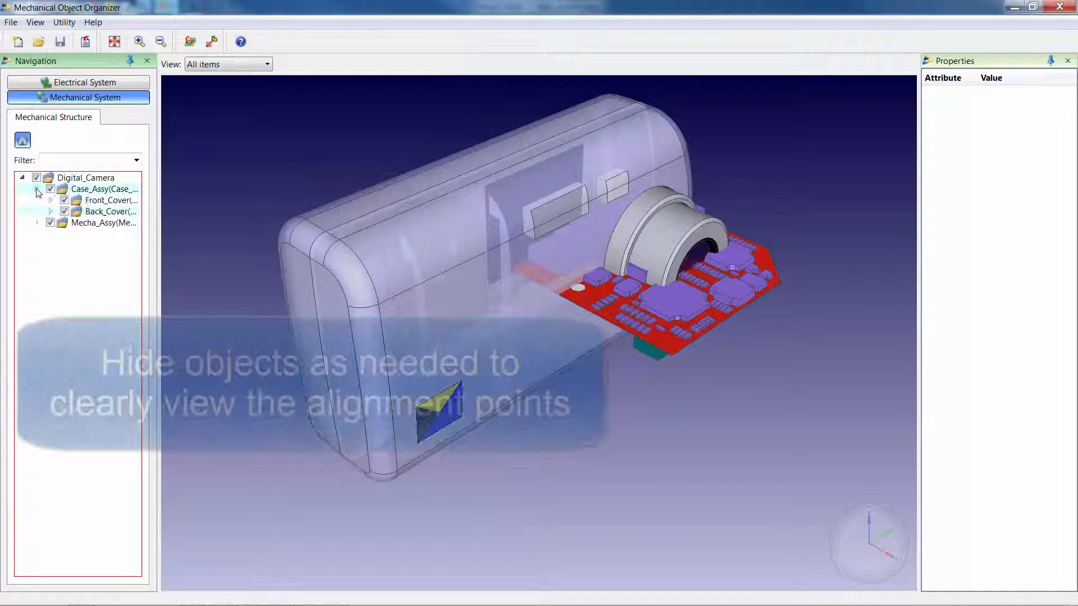
click(37, 222)
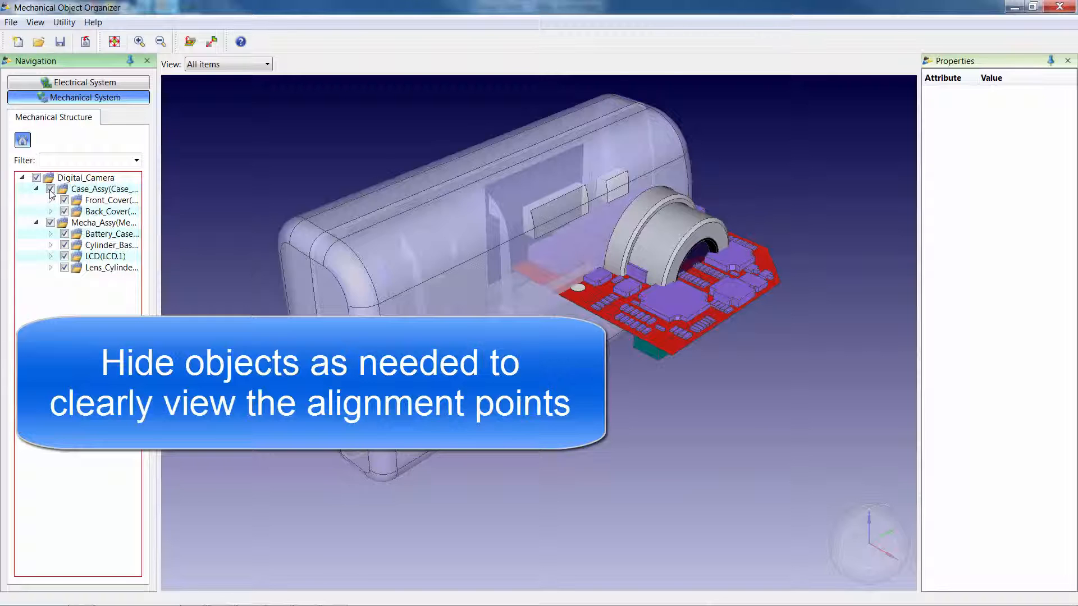
click(212, 42)
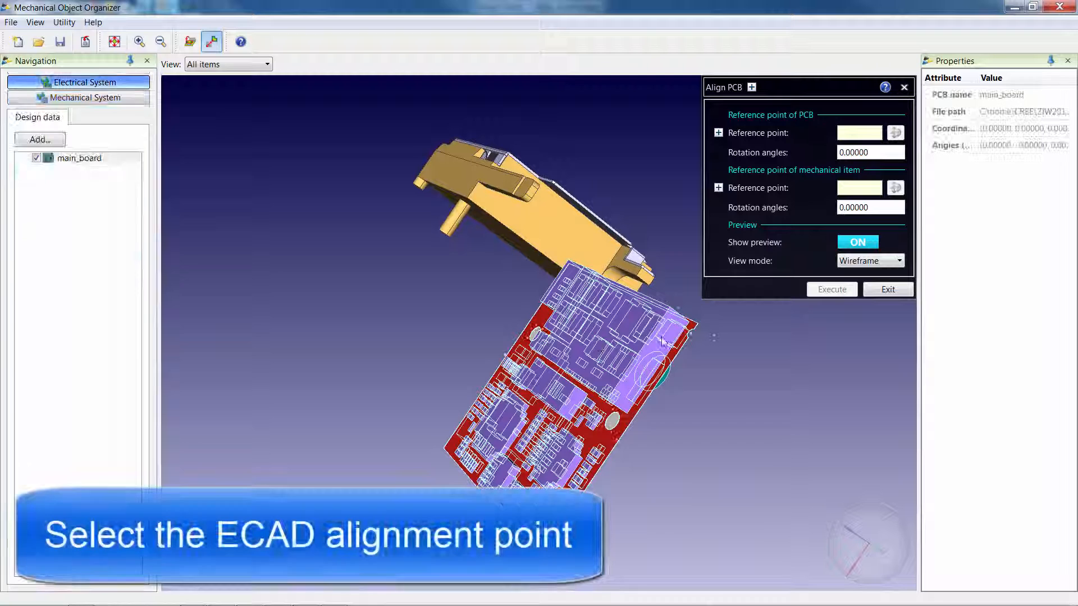
Pick matching reference points on the PCB and battery case and execute the alignment
click(690, 334)
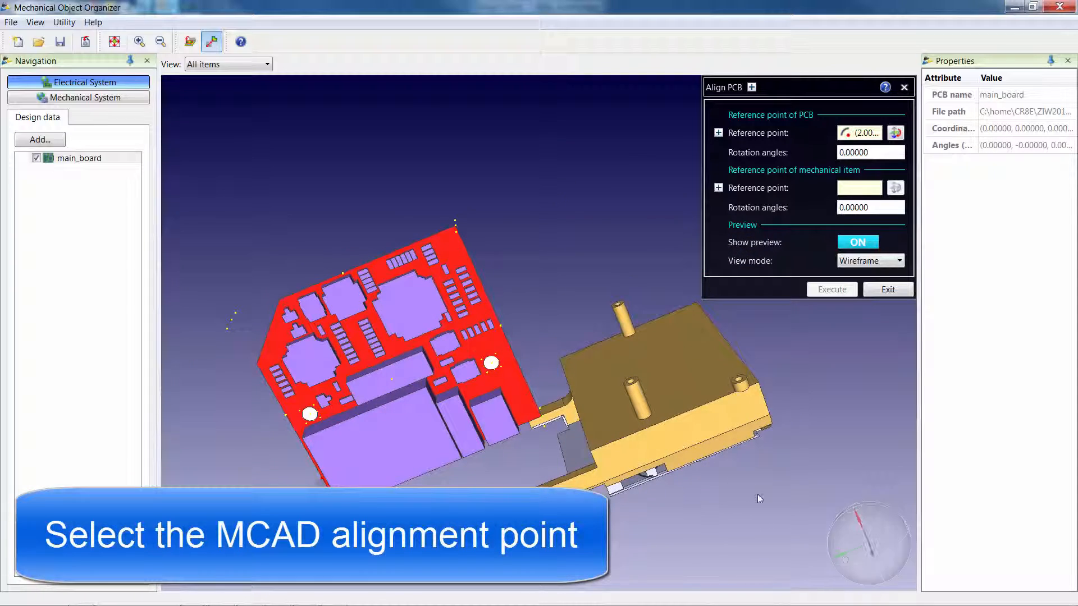
click(87, 97)
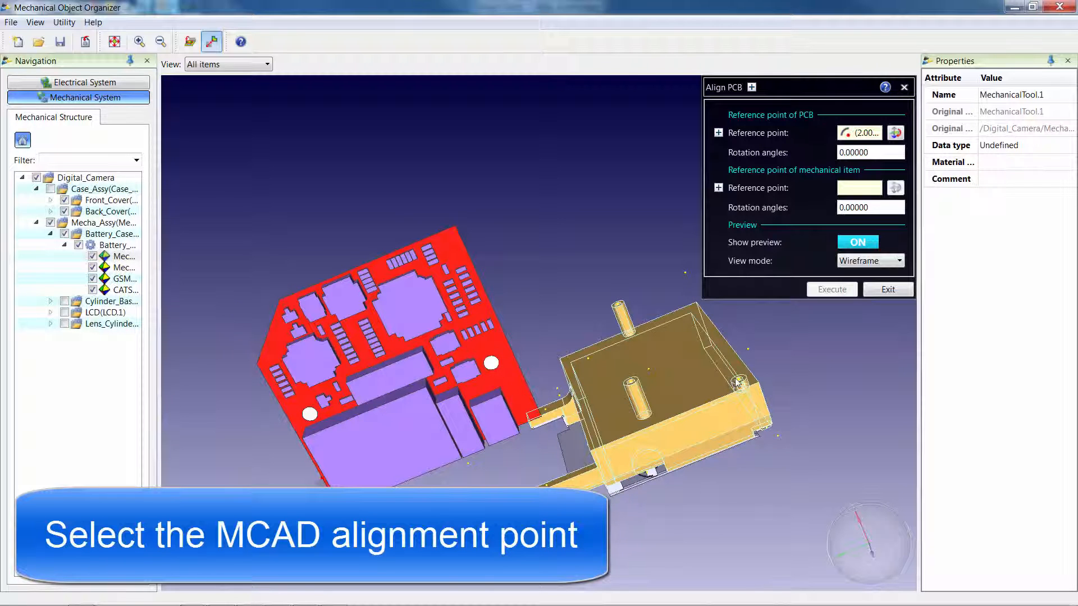
click(739, 382)
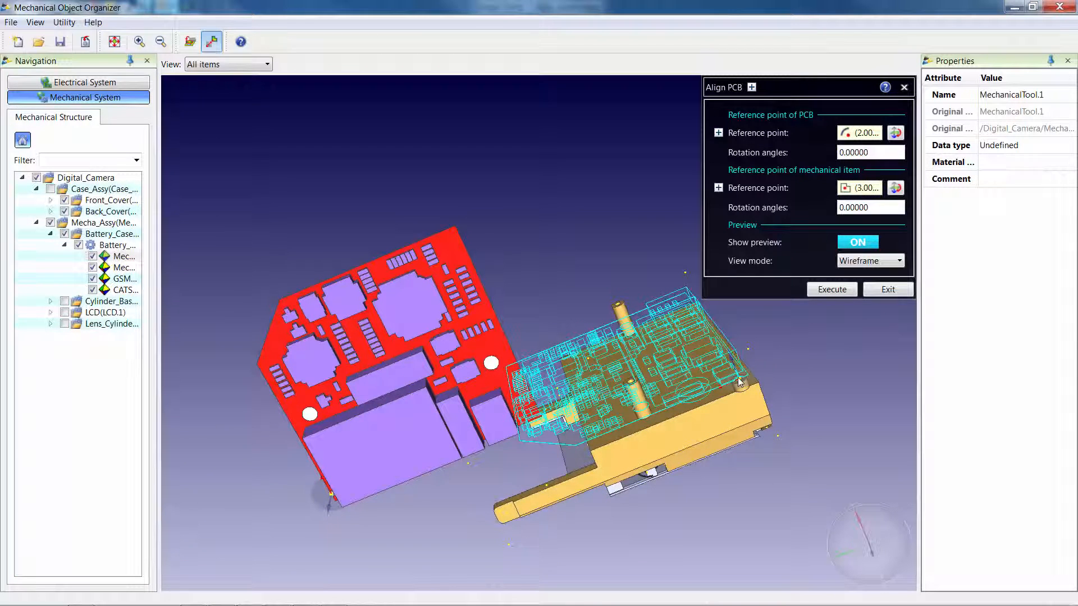
click(831, 289)
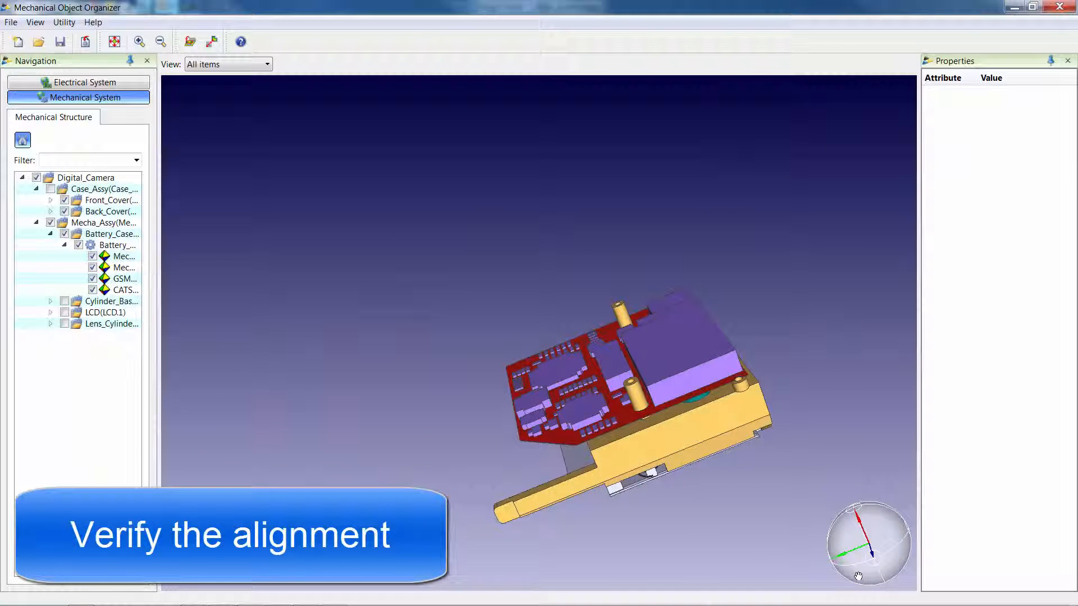
Check the aligned view, then save the mechanical configuration via the File menu
click(111, 301)
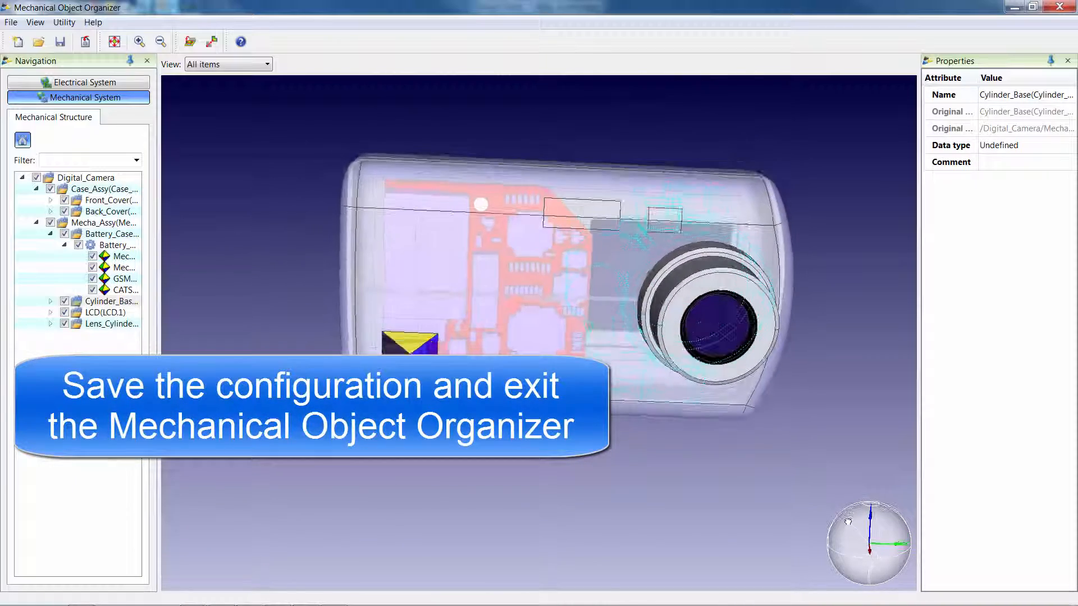
click(11, 23)
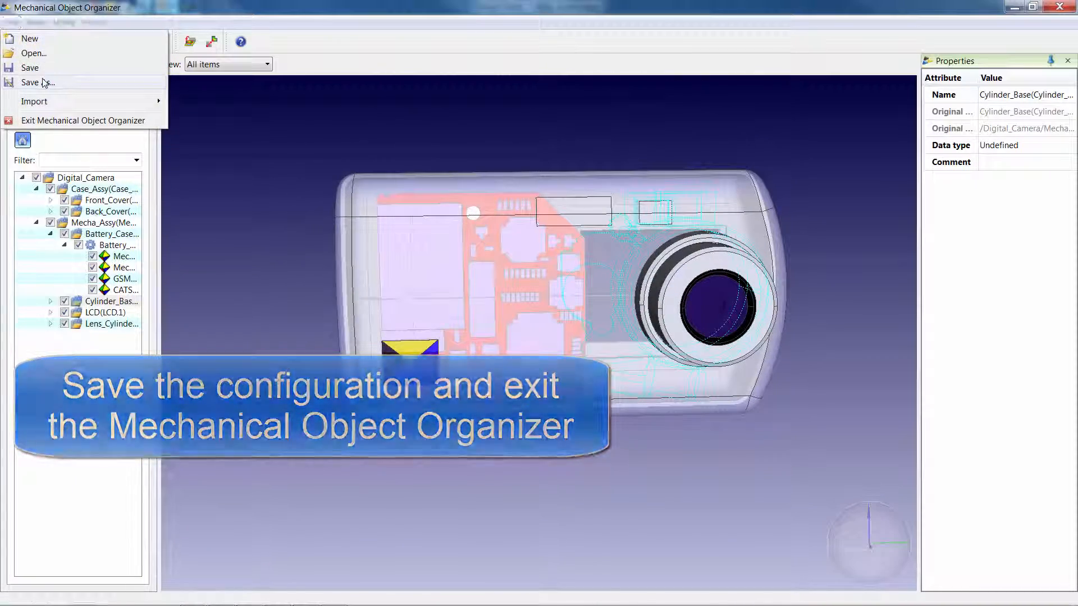
click(37, 82)
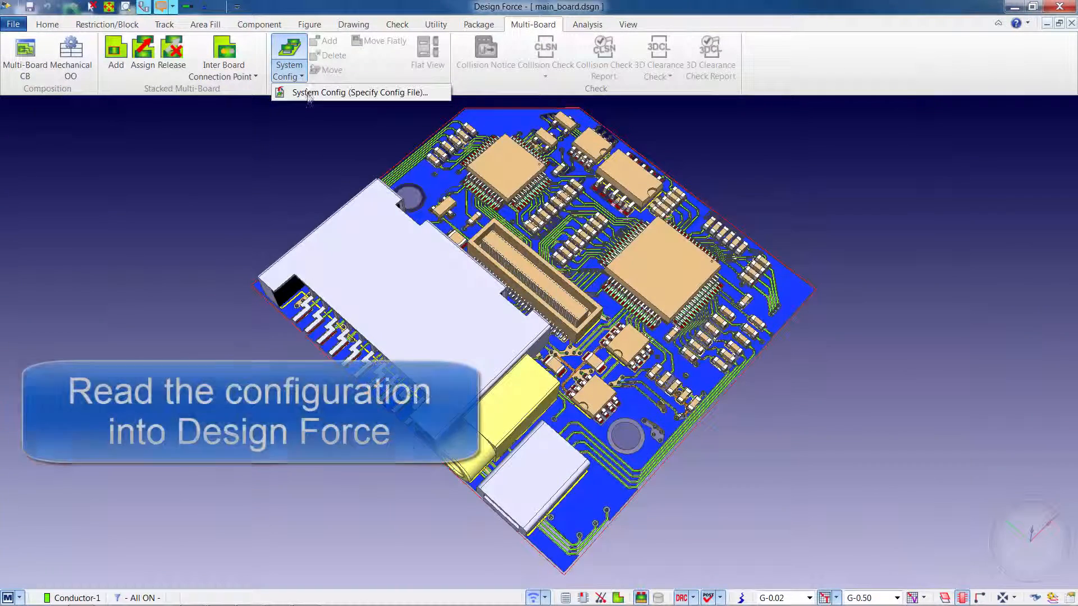
Read the system configuration file and expand Digital_Camera and Case_Assy in the system tree
click(357, 92)
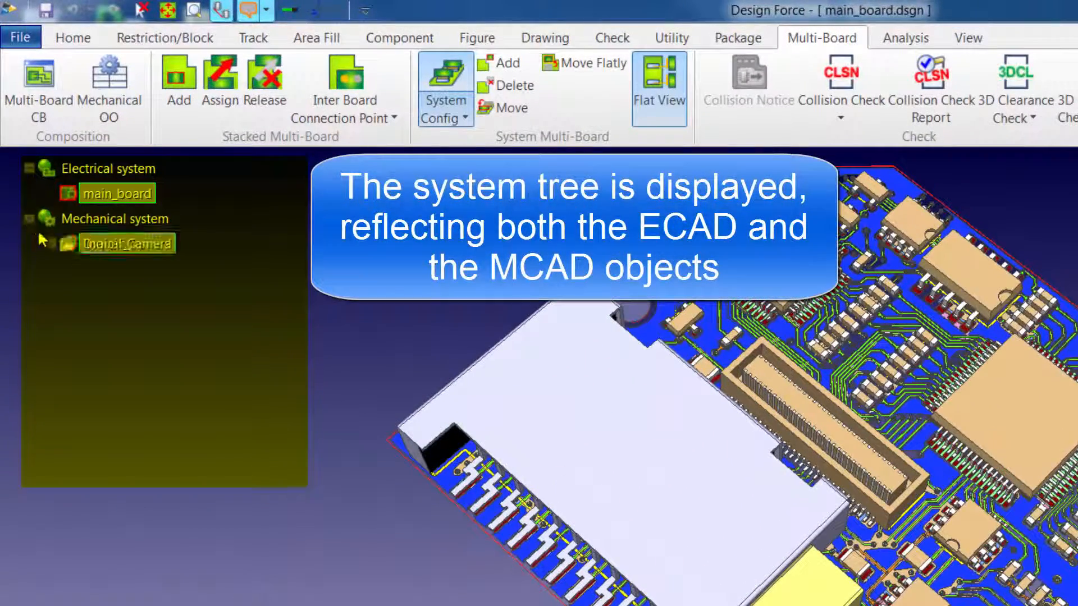
click(50, 243)
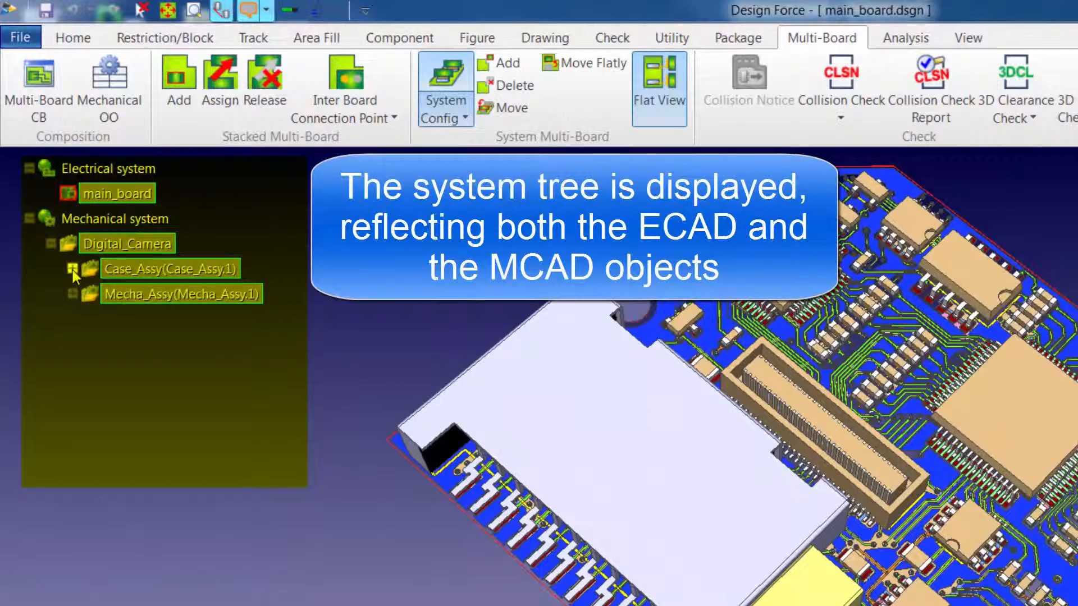
click(74, 269)
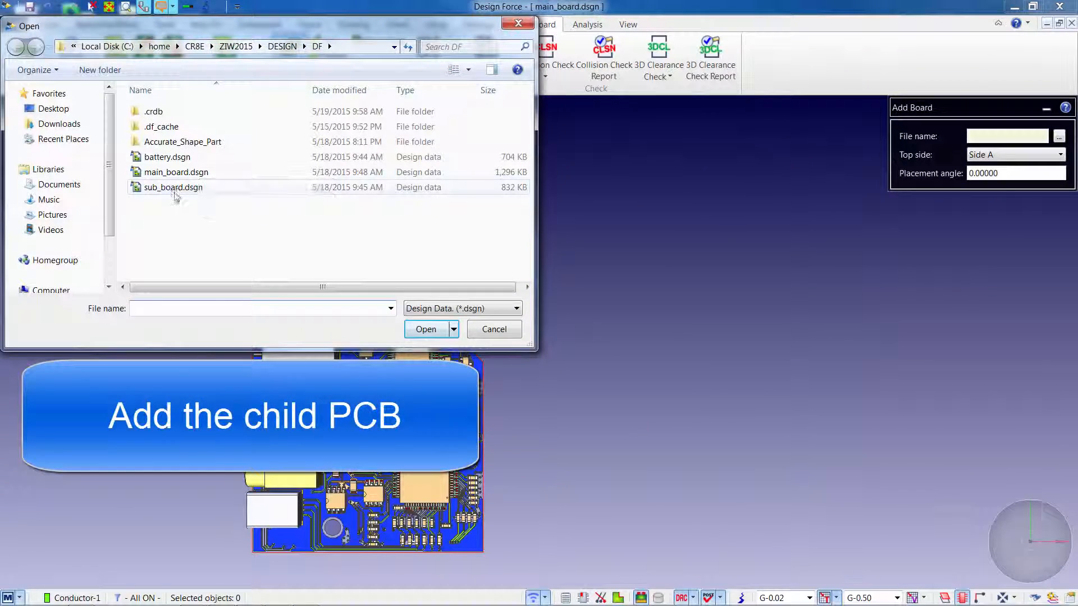
Add and place sub_board.dsgn, then choose battery.dsgn as the next board to add
click(425, 329)
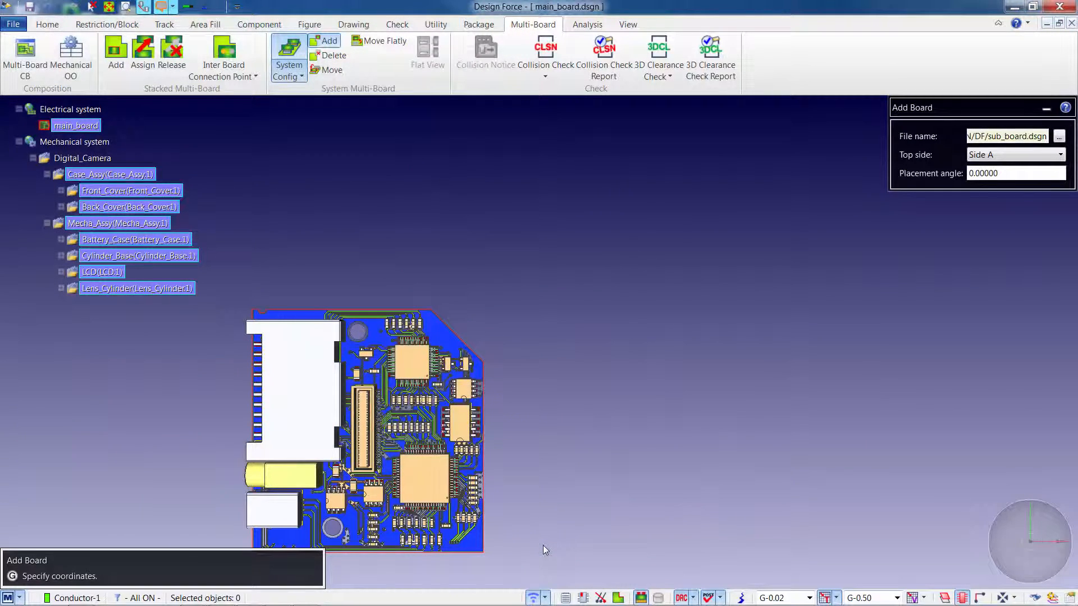
click(1059, 135)
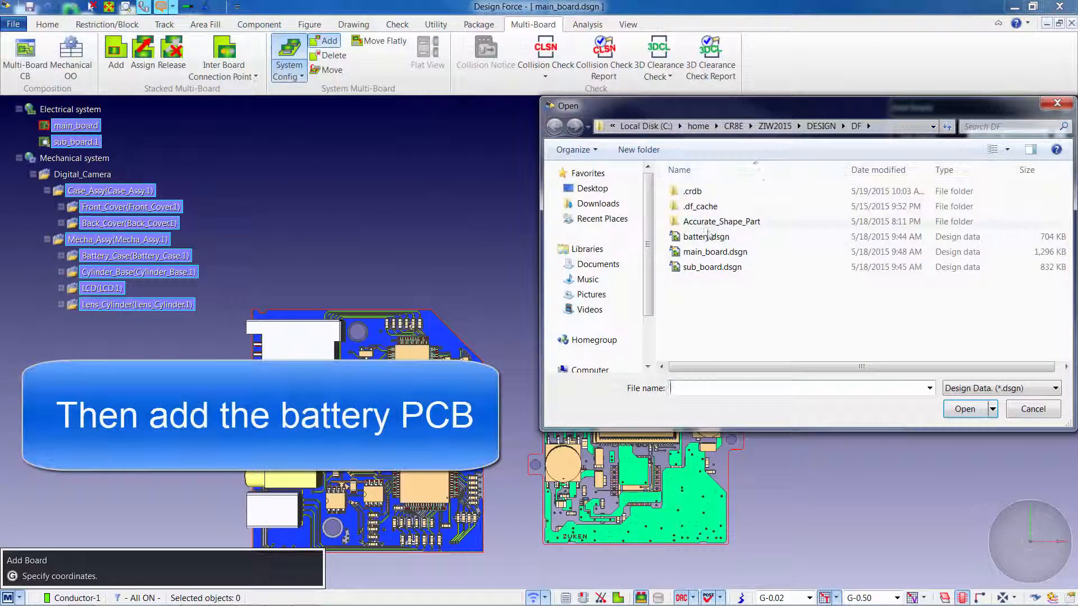
click(963, 409)
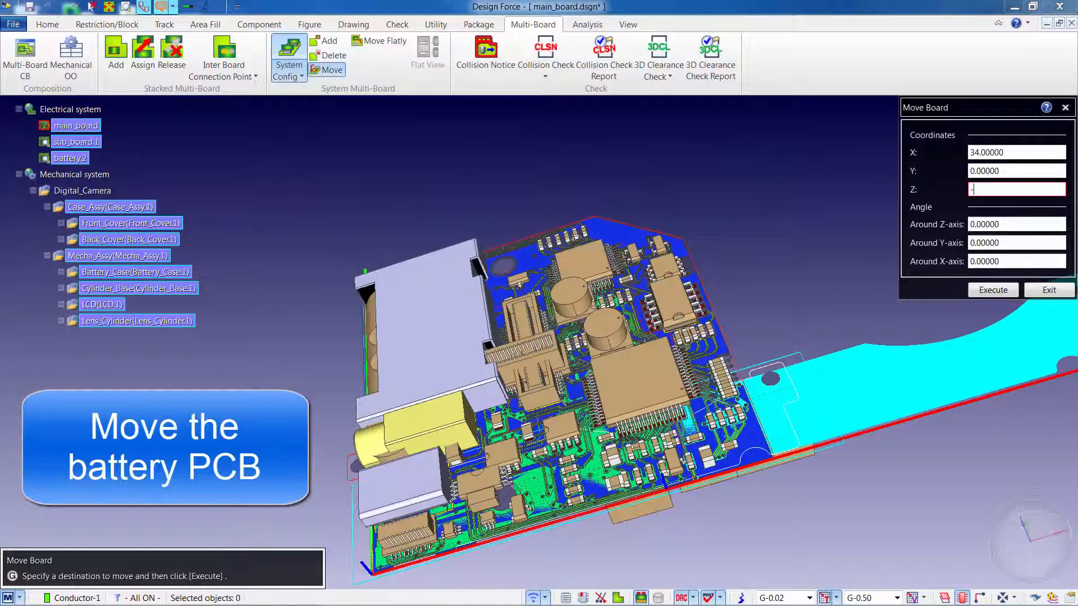
Move the battery board to Z -5, then reposition the child board at Y 6.5, Z 5.928 with 90° and 180° rotations
text(-5.00000)
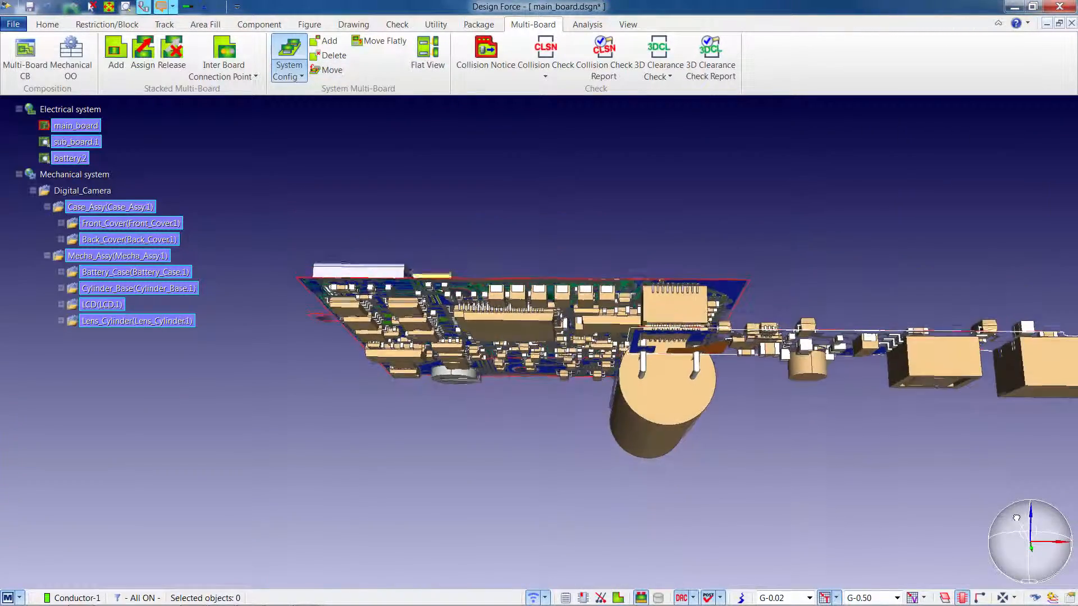
click(331, 69)
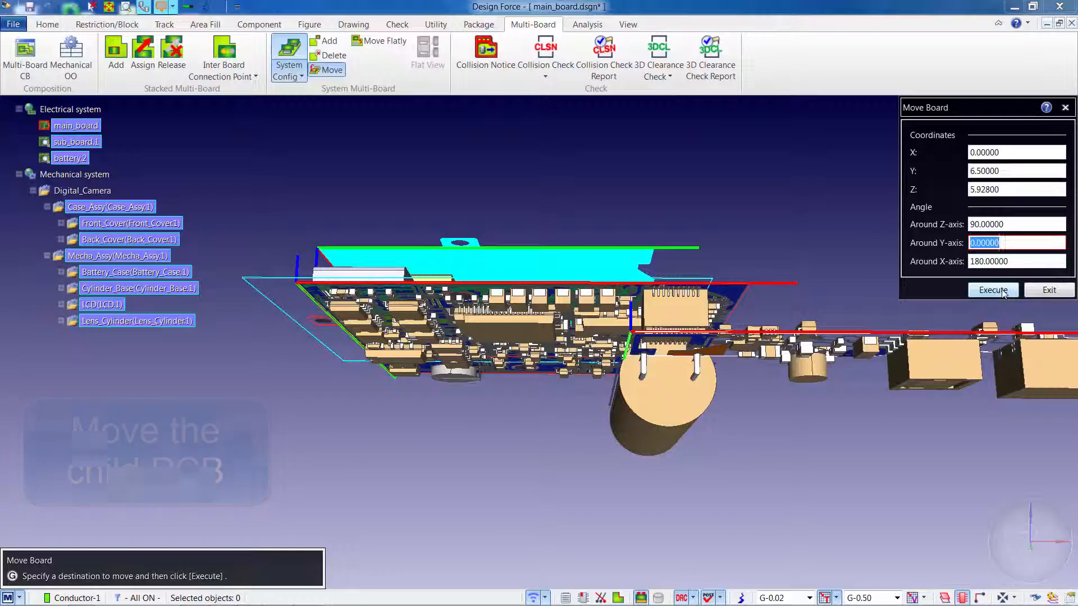
click(992, 290)
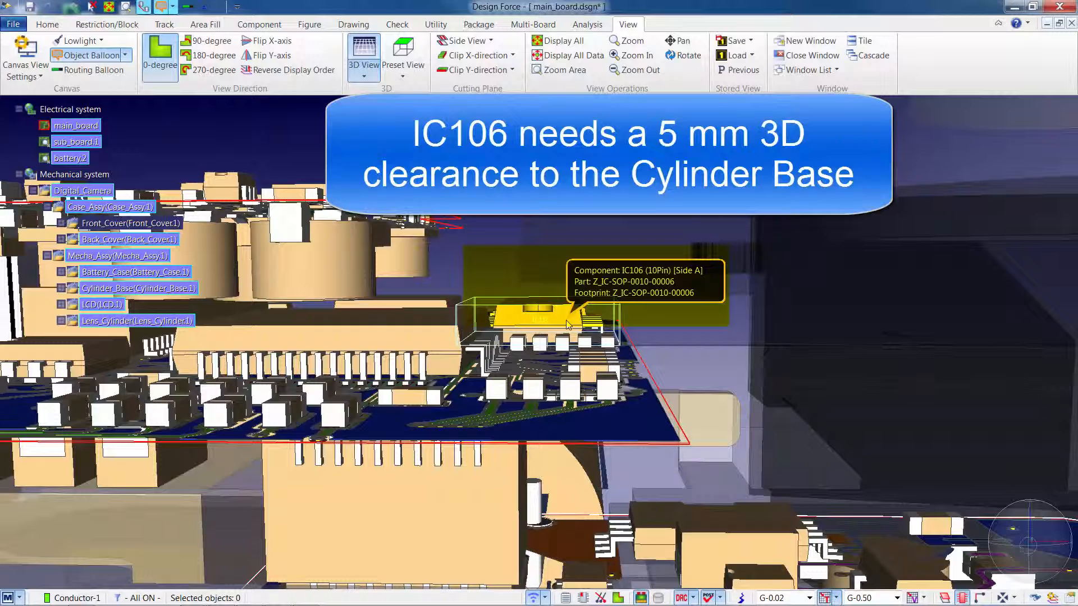
Set Cylinder_Base as the IC106 rule destination and run the 3D clearance check, reporting 1.01 mm
click(534, 24)
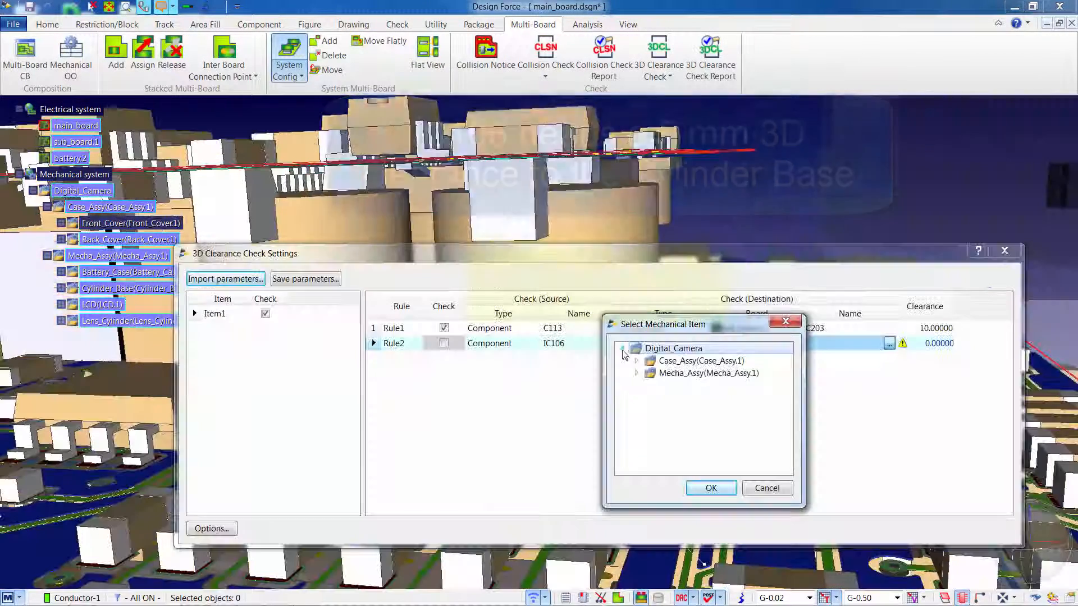
click(637, 373)
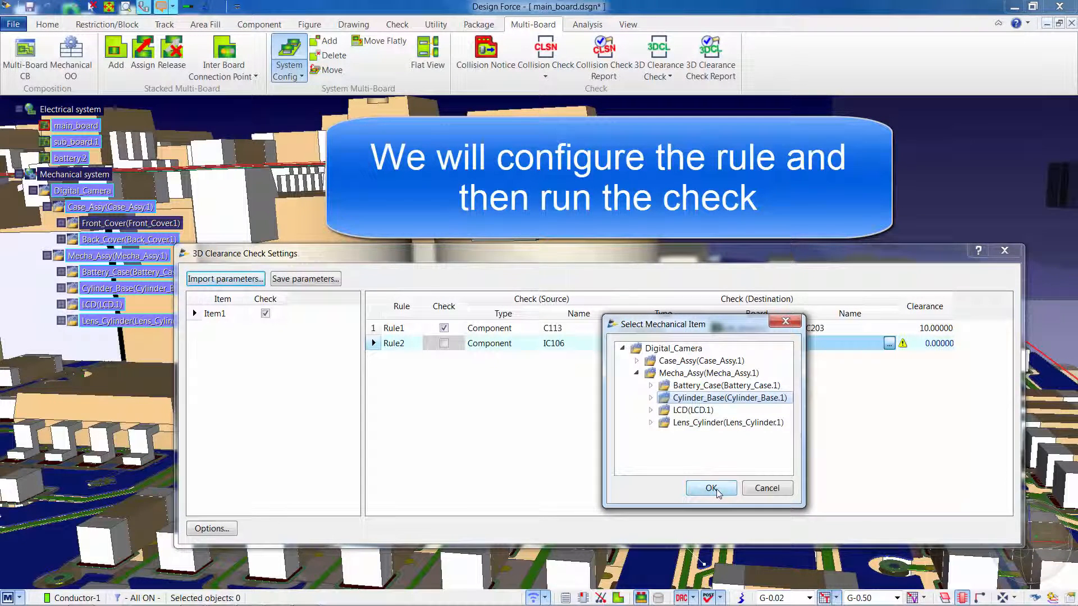
click(711, 489)
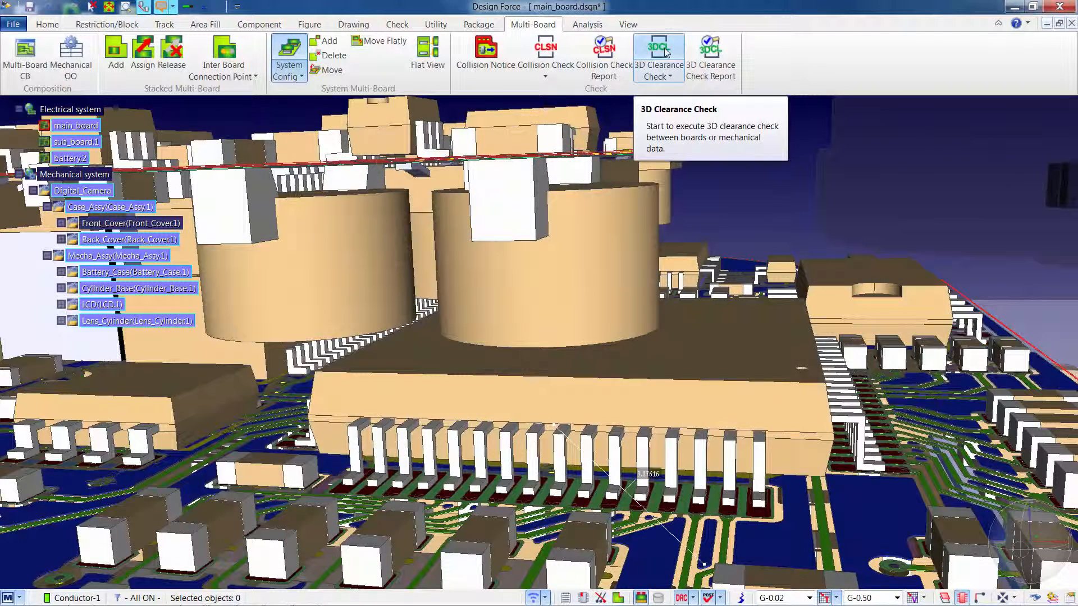
click(657, 53)
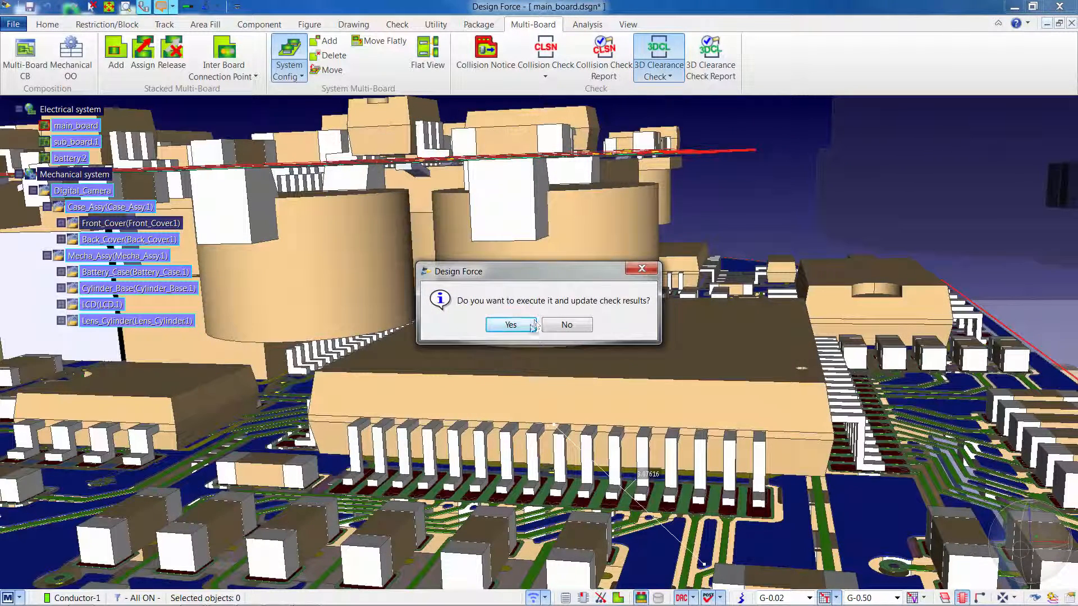
click(510, 324)
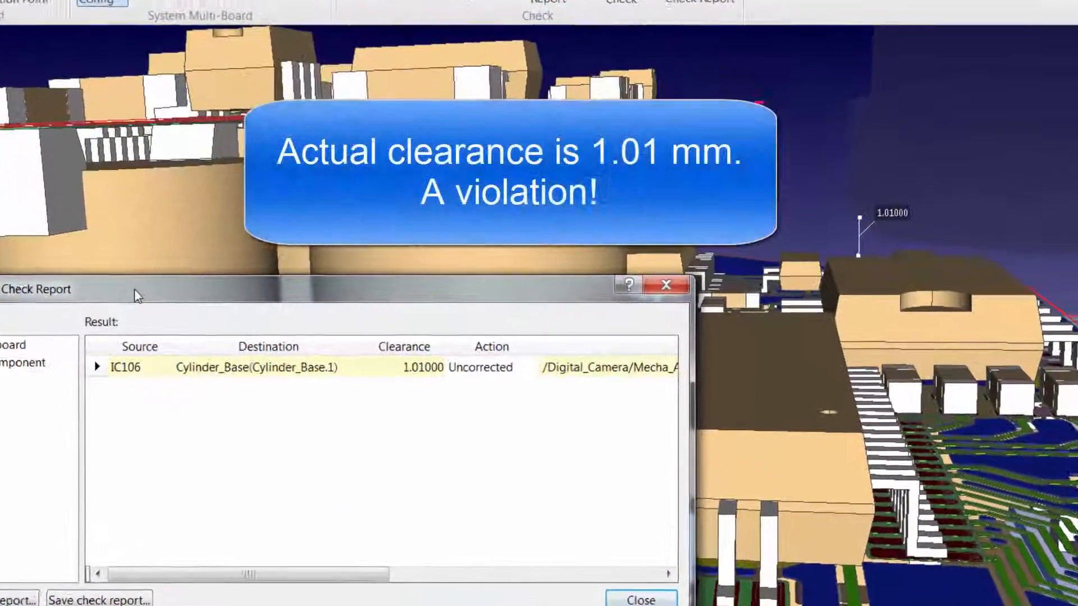